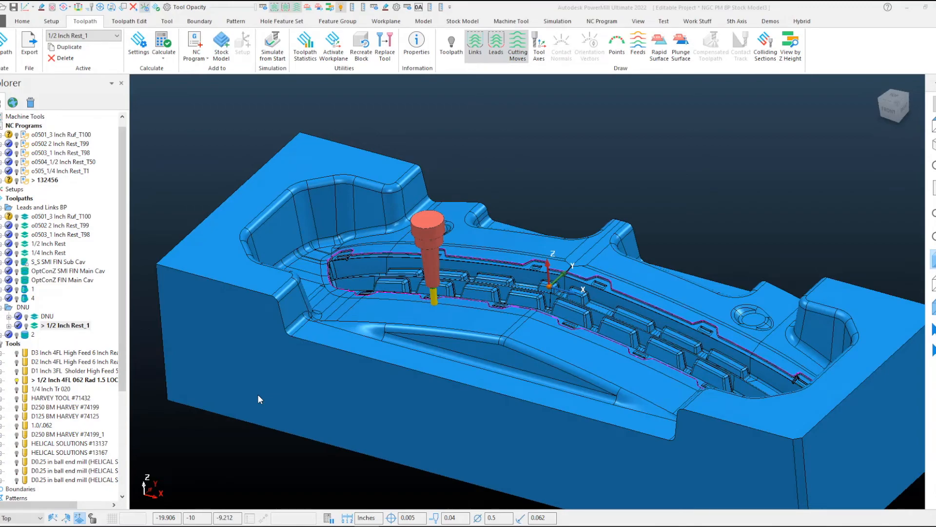
mouse_move(259, 404)
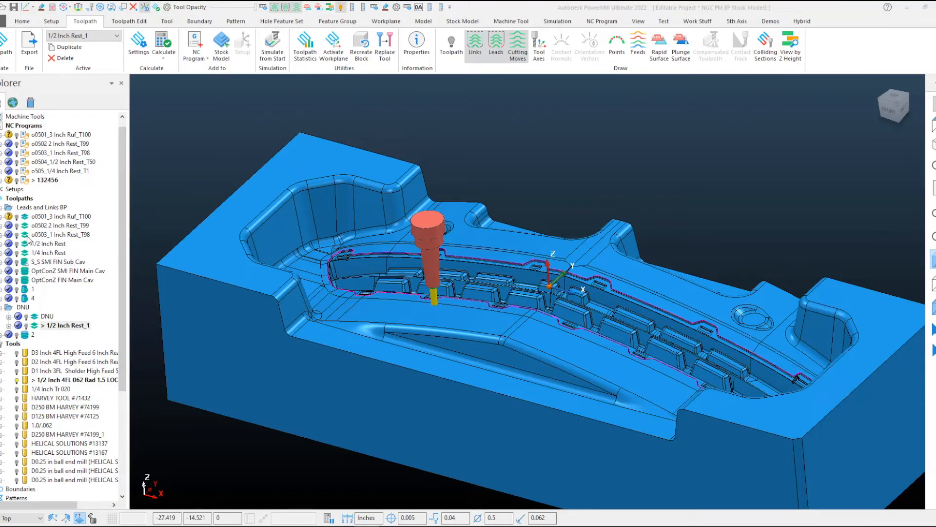
mouse_move(21, 243)
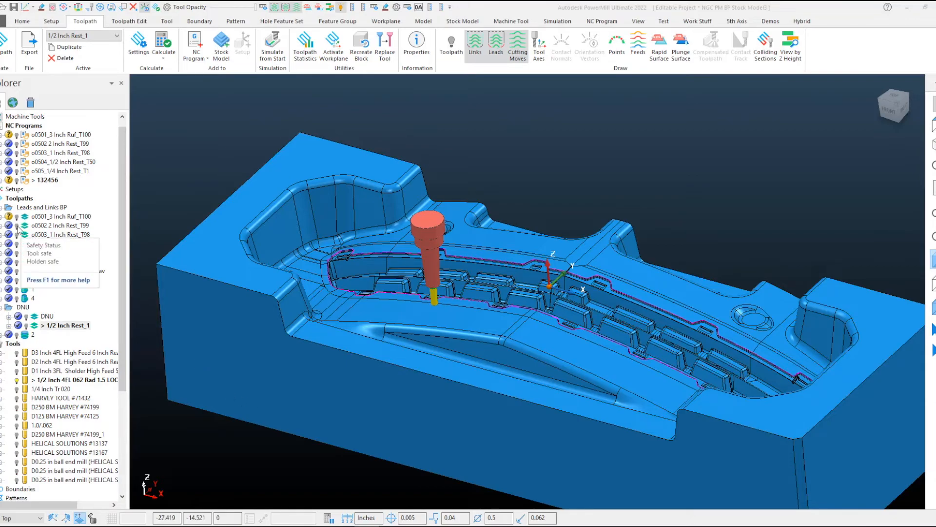
Preview the 2 inch rest and 3 inch roughing toolpaths, then return to 1/2 Inch Rest_1
click(60, 225)
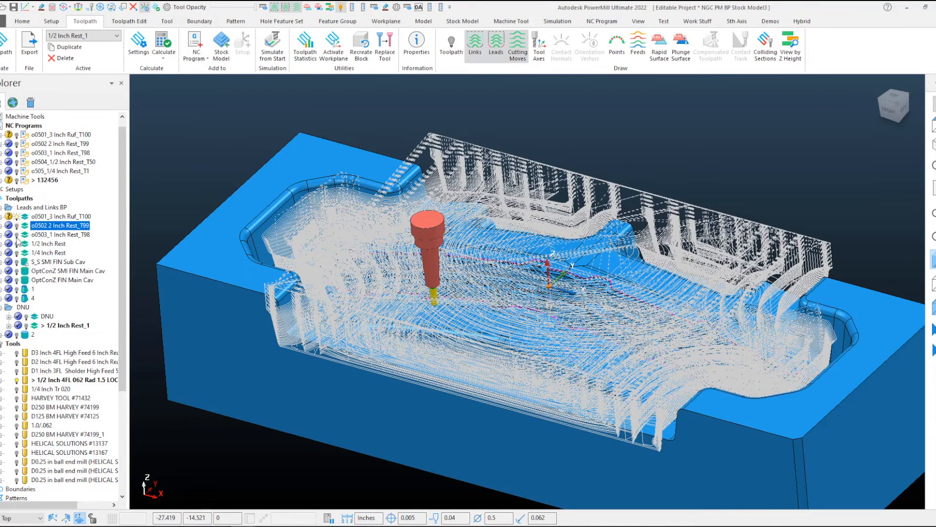
click(59, 217)
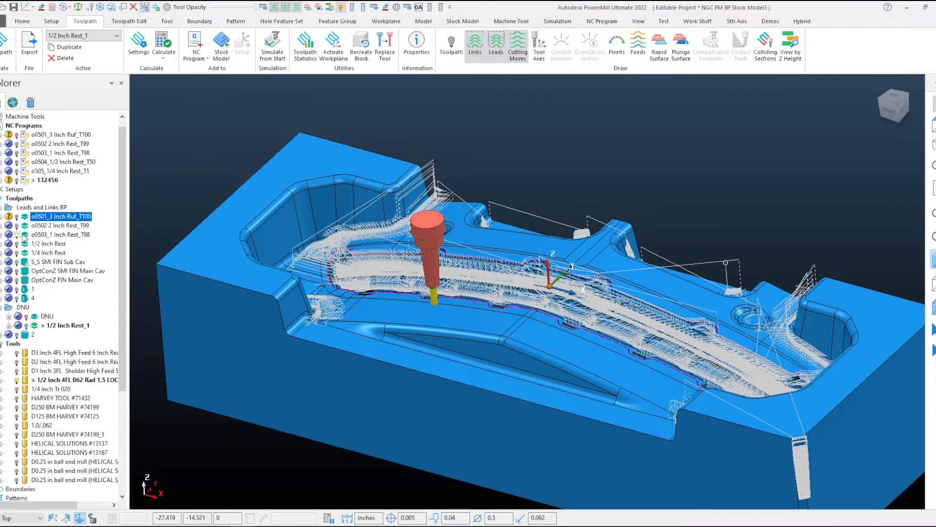
click(48, 244)
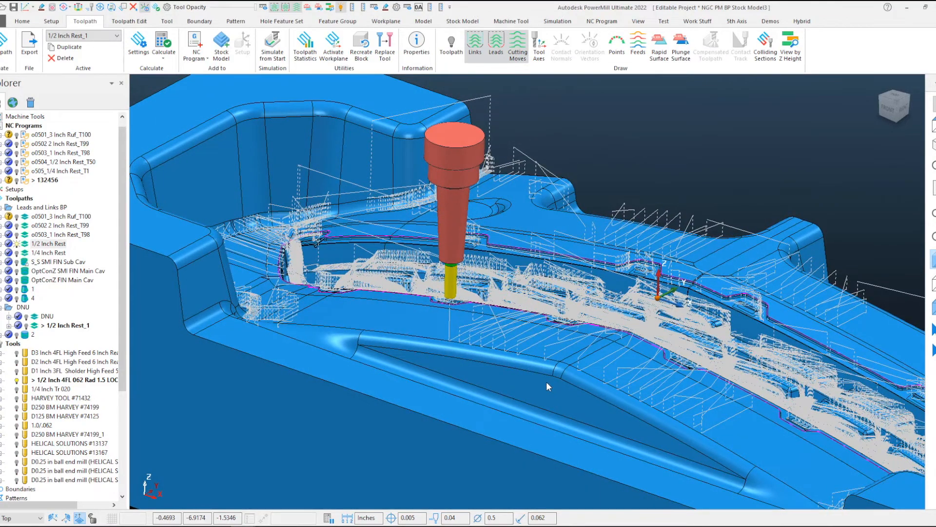
mouse_move(193, 367)
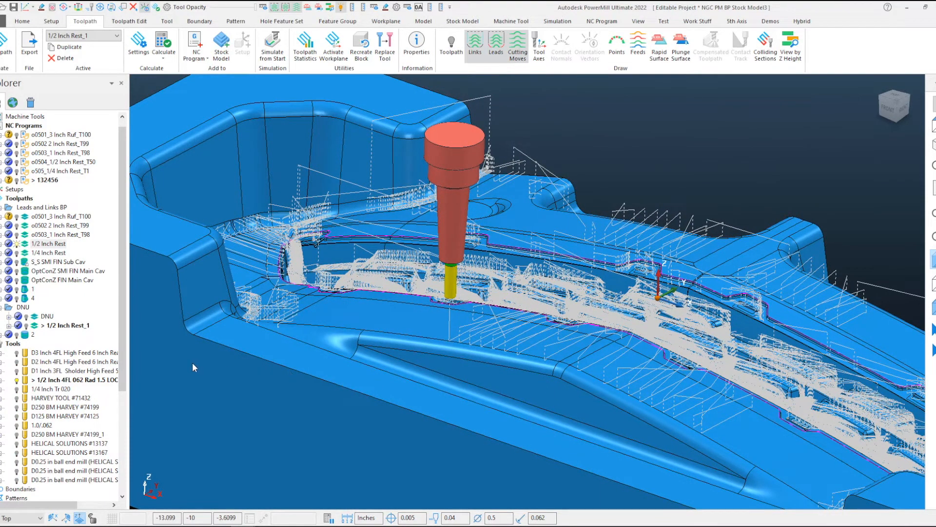
click(66, 325)
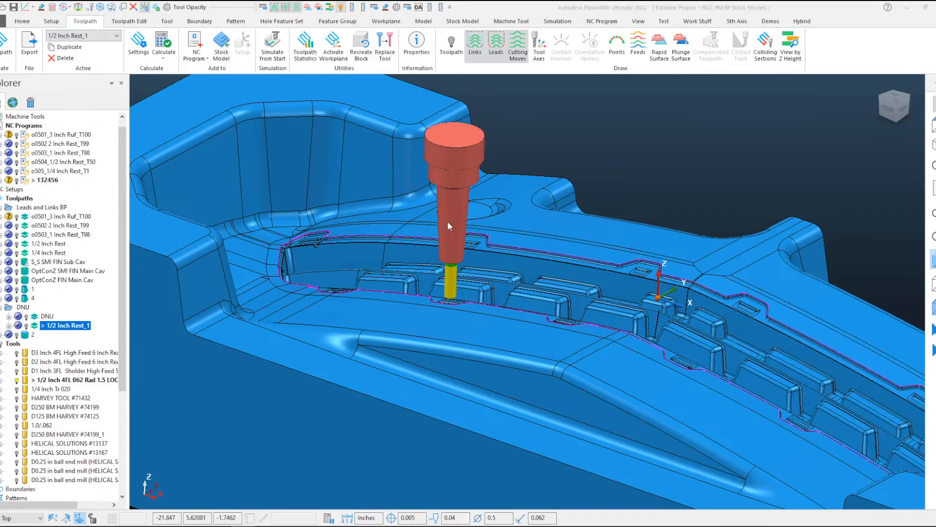
Set the first-choice lead in to Horizontal arc and dismiss the plunges-into-stock warning
click(496, 47)
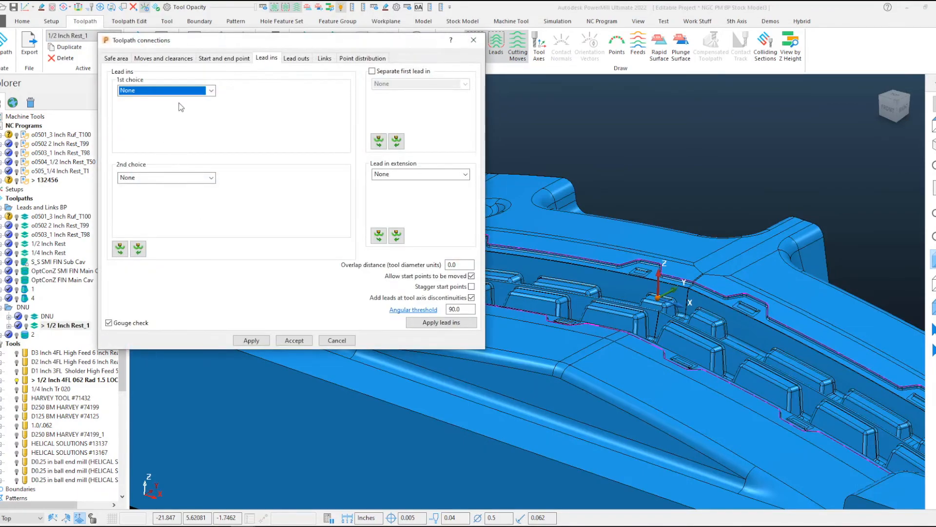
click(211, 90)
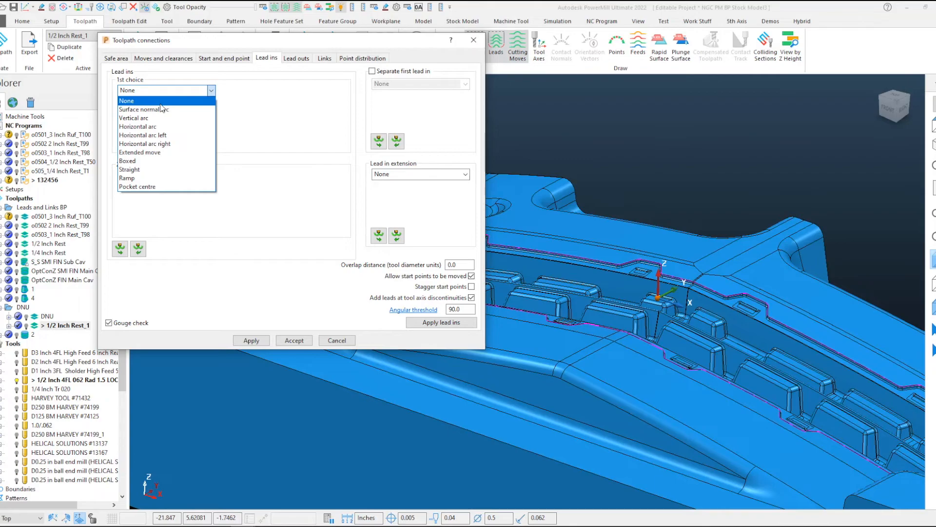
mouse_move(133, 117)
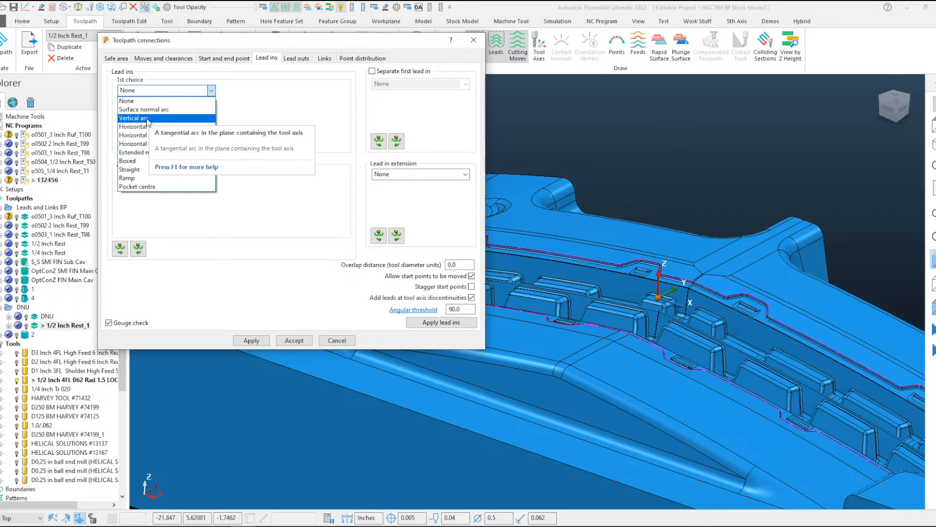
click(132, 125)
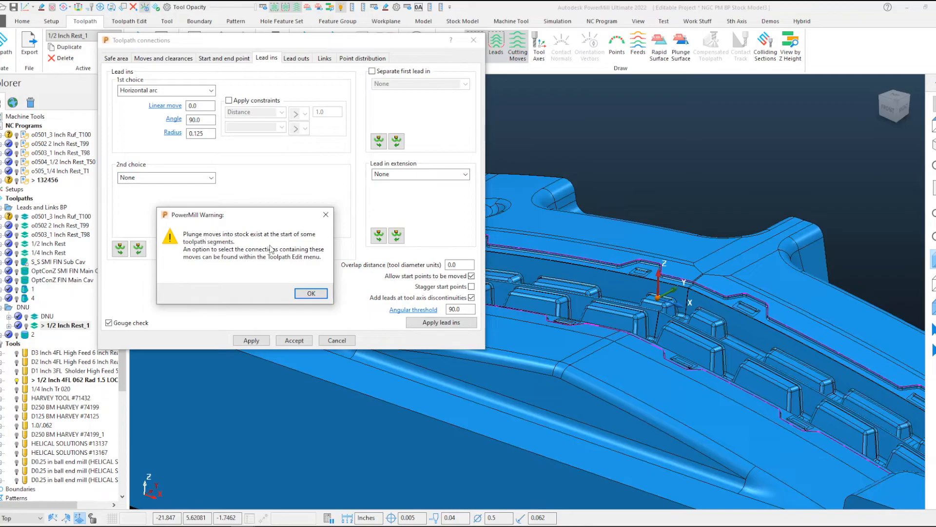
mouse_move(238, 248)
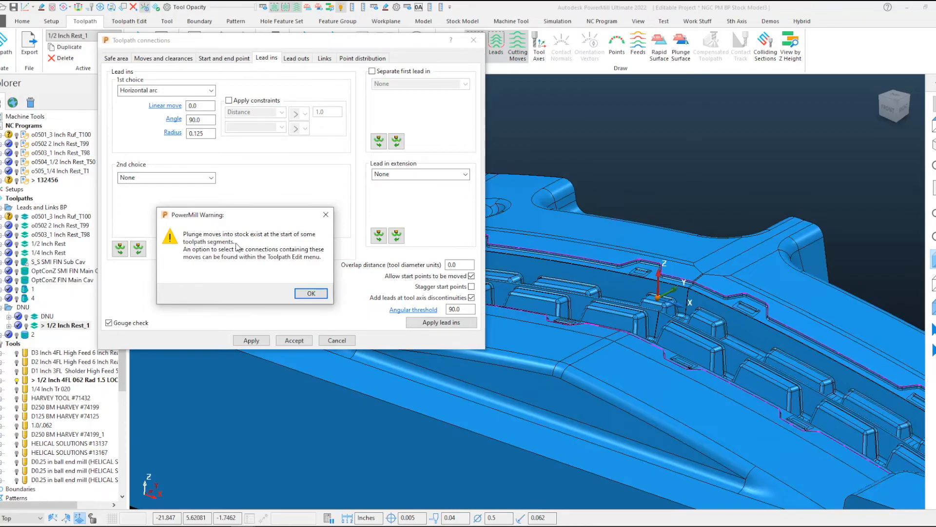
click(310, 293)
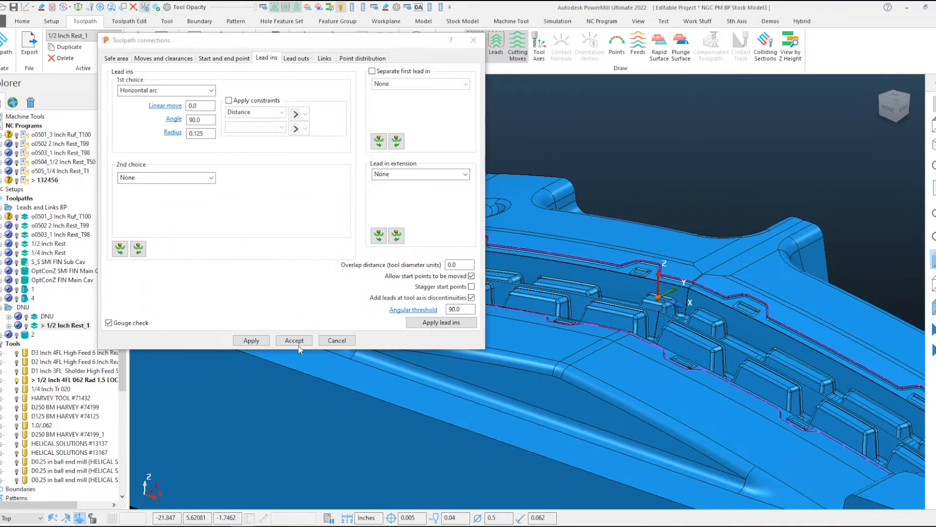
Accept the horizontal arc lead ins and zoom in on the cavity model
click(294, 340)
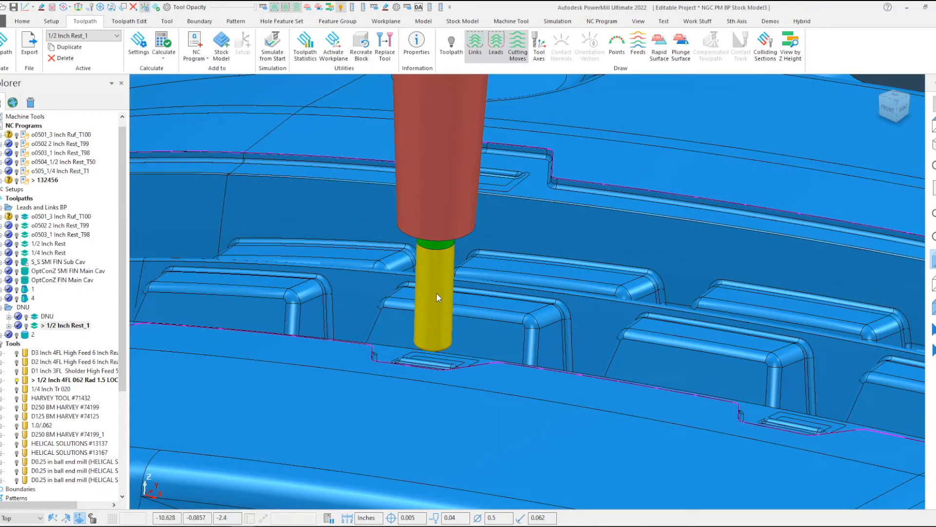
mouse_move(430, 311)
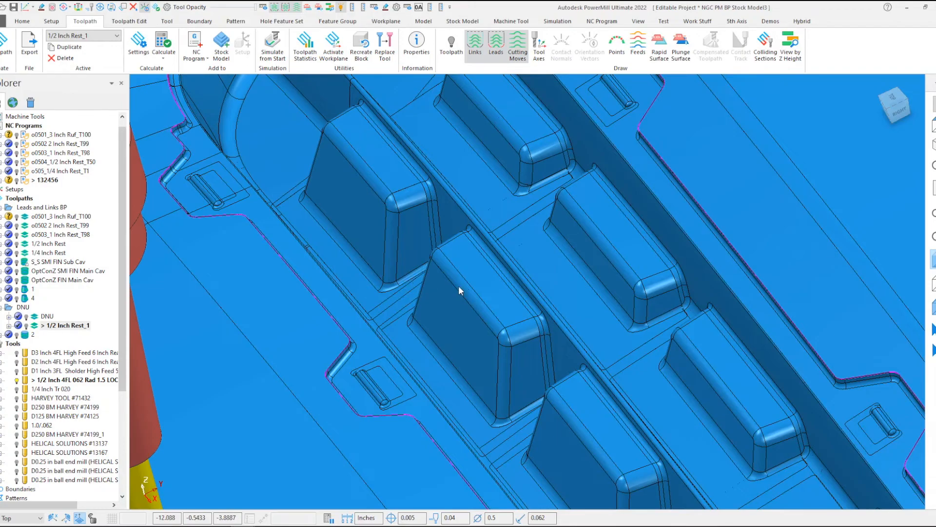
scroll(up, 3)
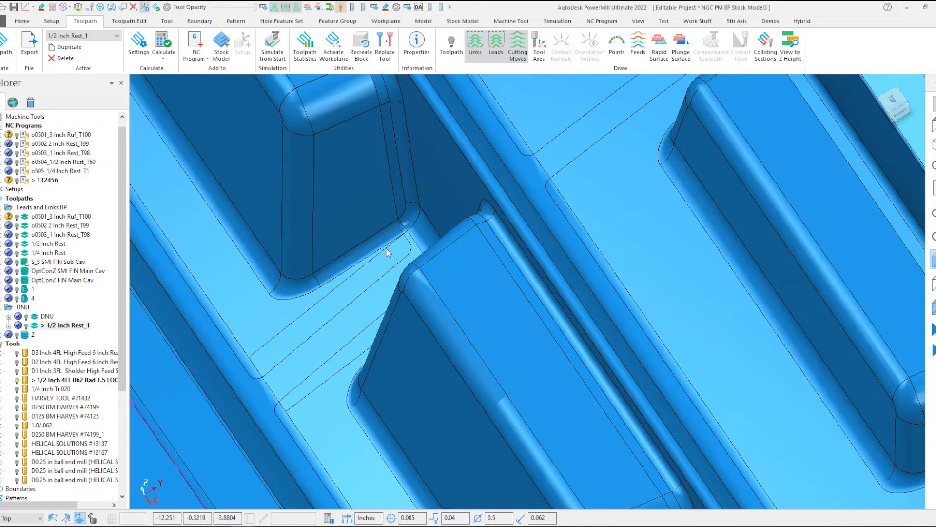
mouse_move(407, 261)
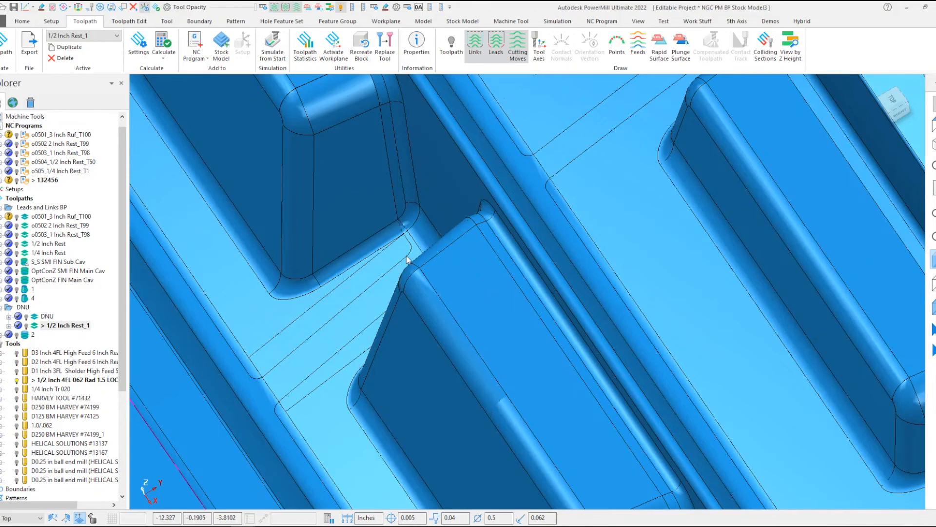
mouse_move(449, 273)
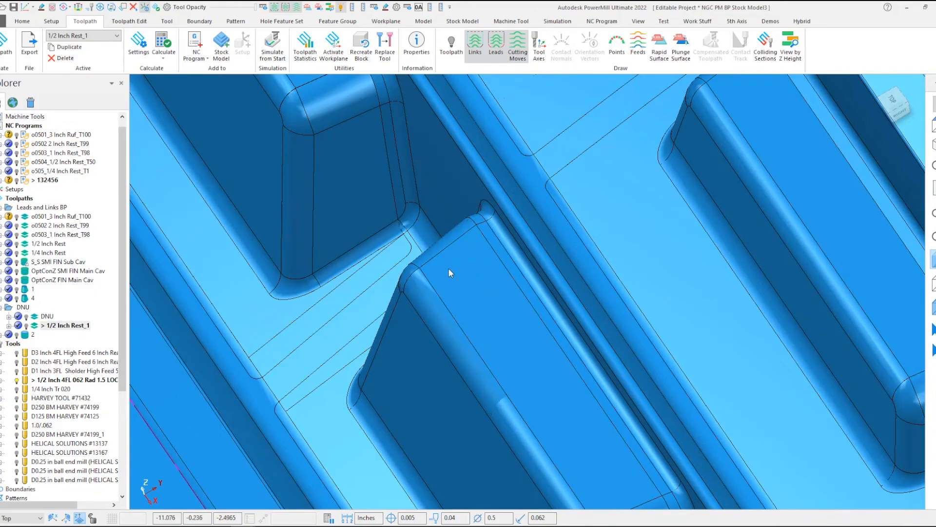
mouse_move(433, 254)
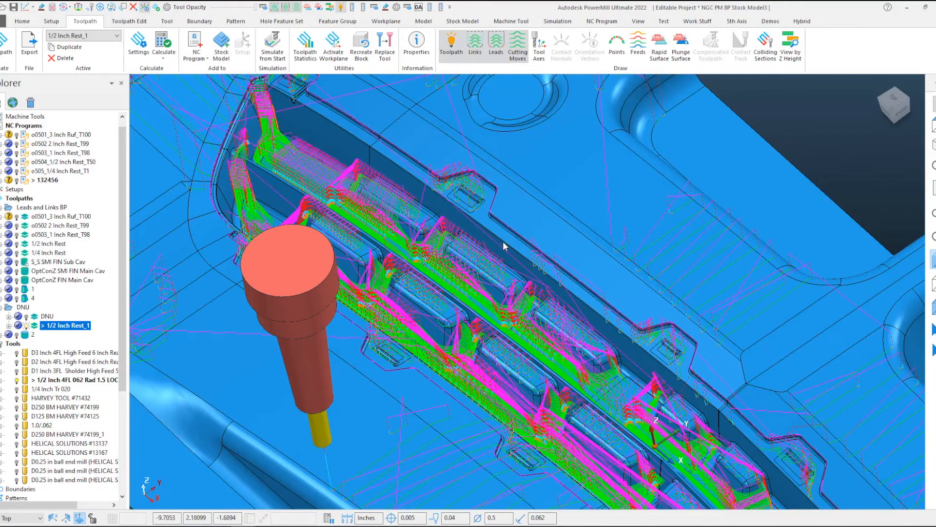
mouse_move(351, 187)
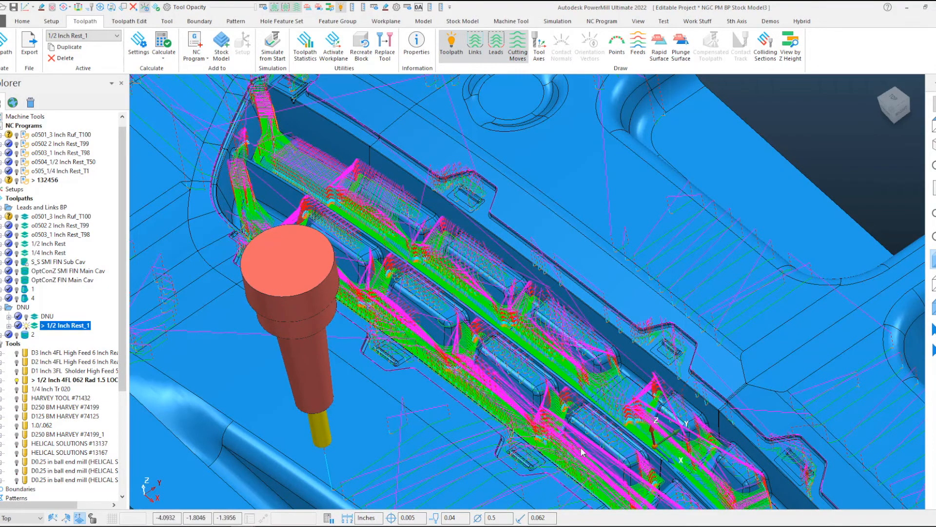
Use 1/2 Inch Rest_1's Edit menu to select its plunges into stock
click(66, 325)
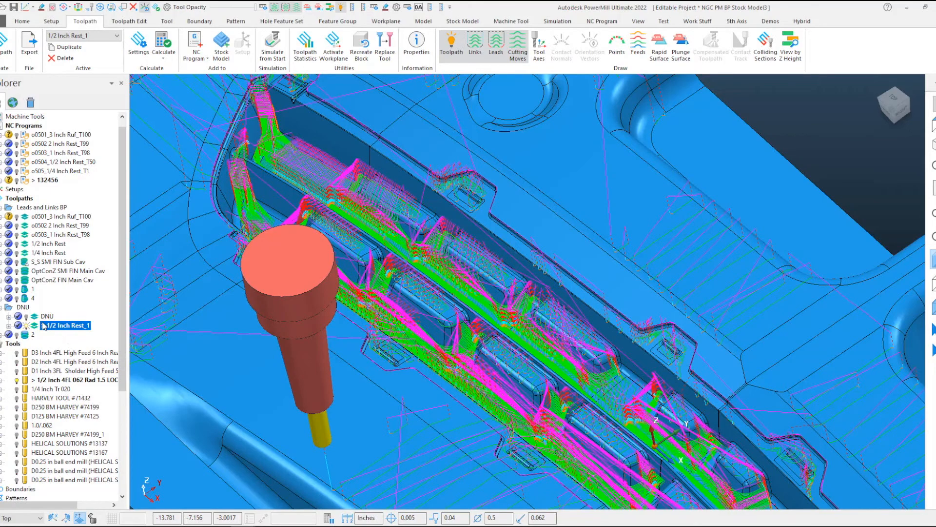
right_click(66, 325)
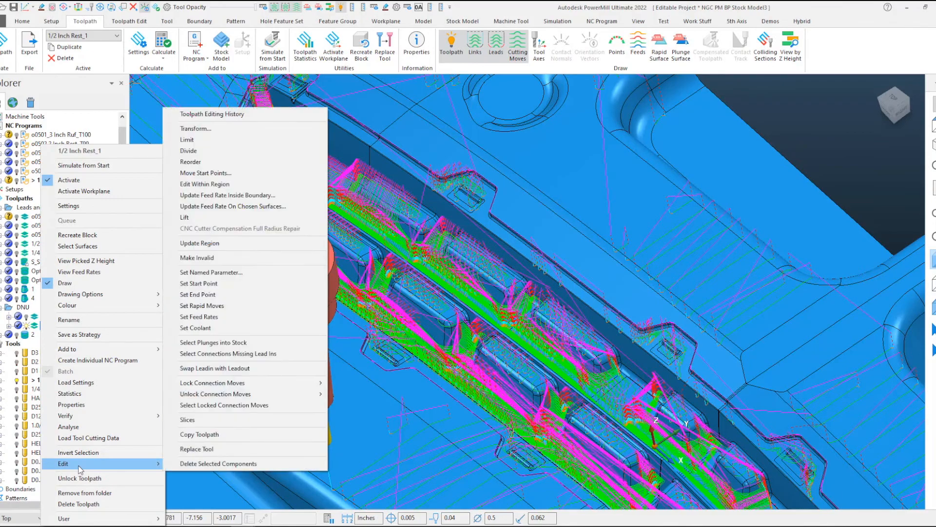
mouse_move(213, 342)
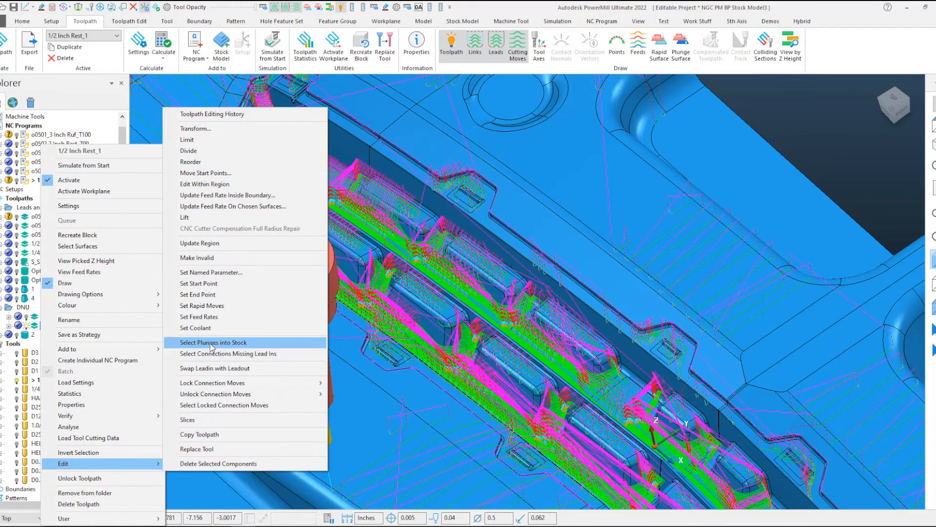
mouse_move(239, 354)
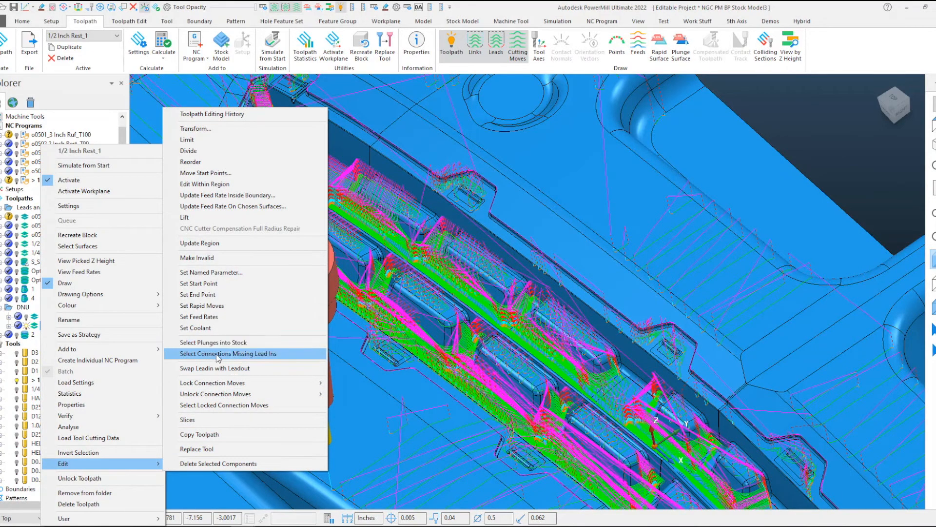
mouse_move(212, 342)
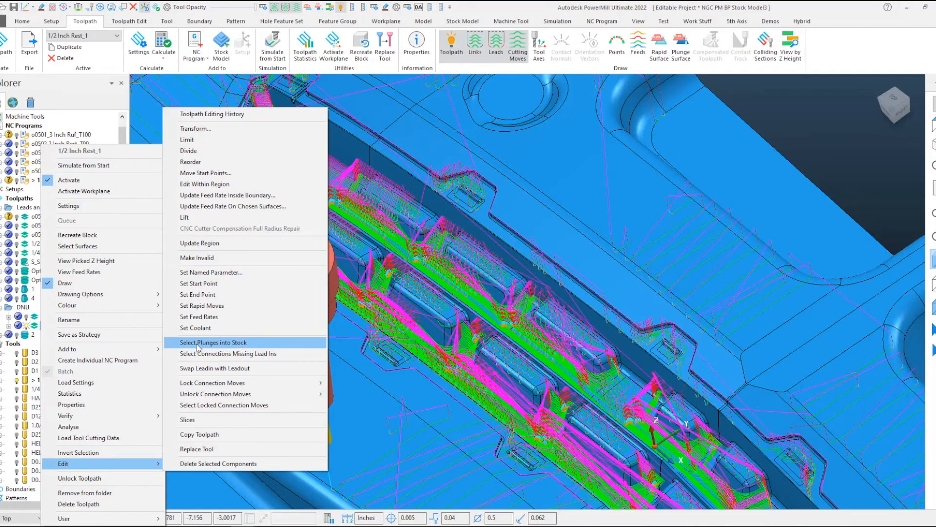
mouse_move(221, 346)
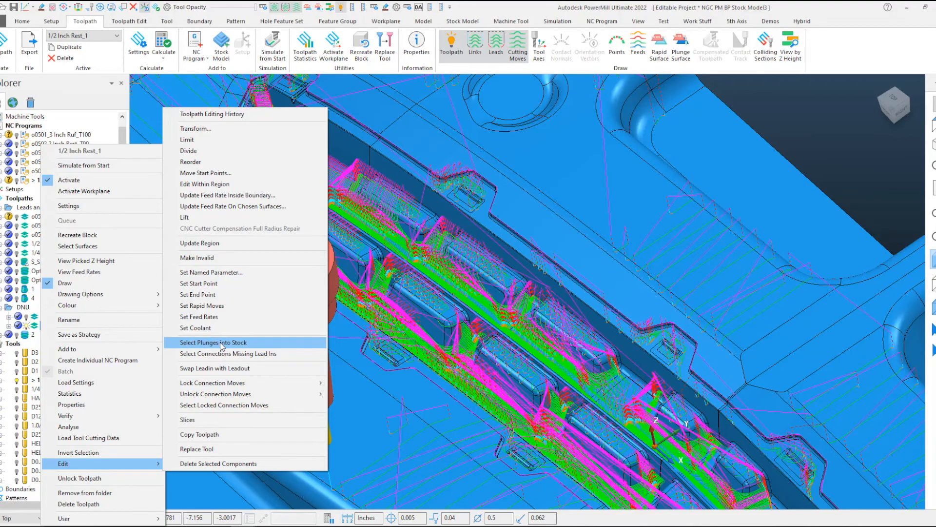
click(215, 343)
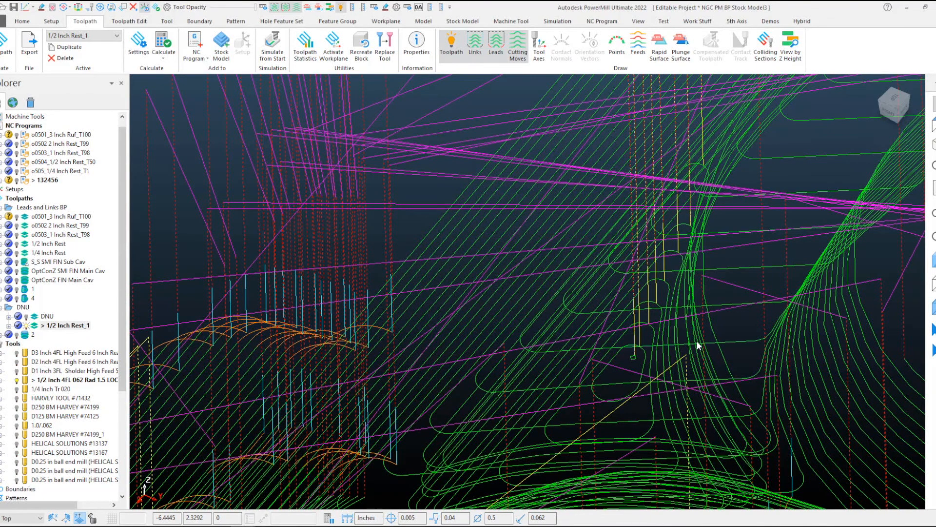
mouse_move(543, 316)
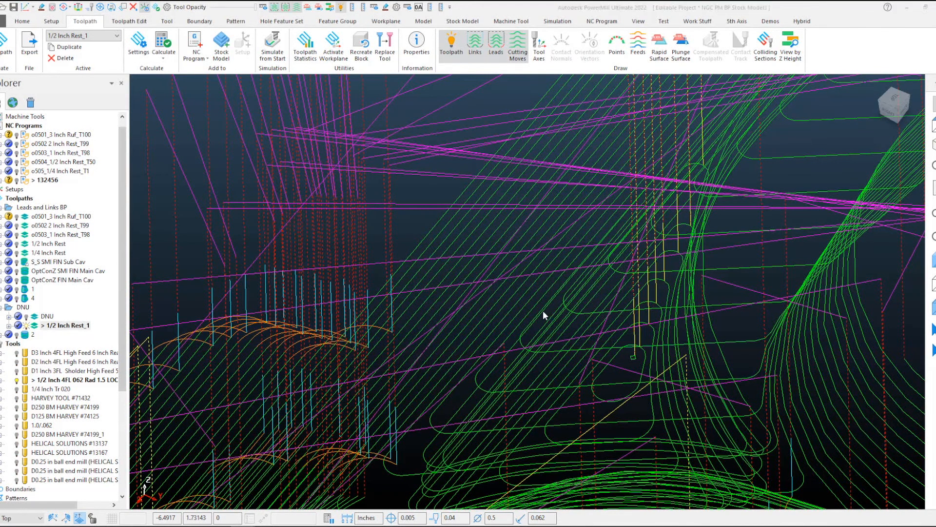
Apply a Ramp lead in: angle 2, diameter 0.5, height 0.05, Always Ramp ticked
click(474, 47)
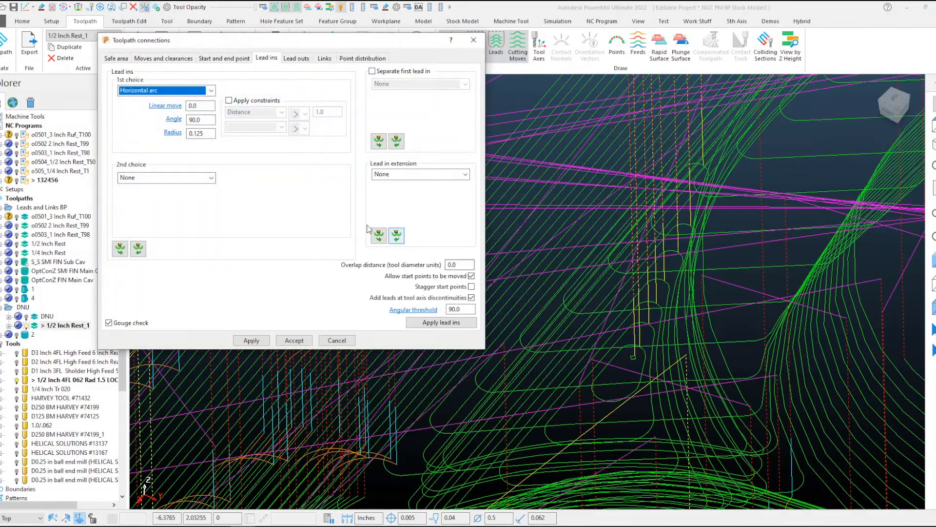
click(211, 90)
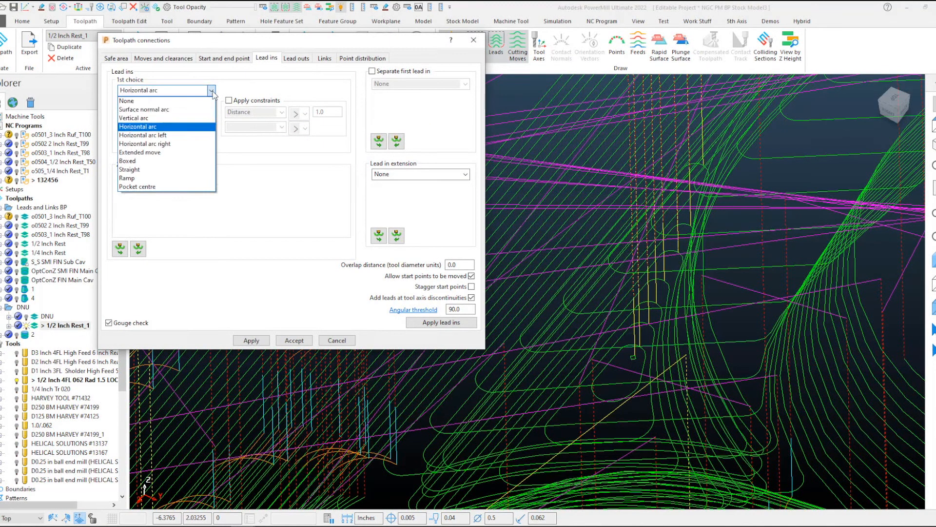
click(127, 178)
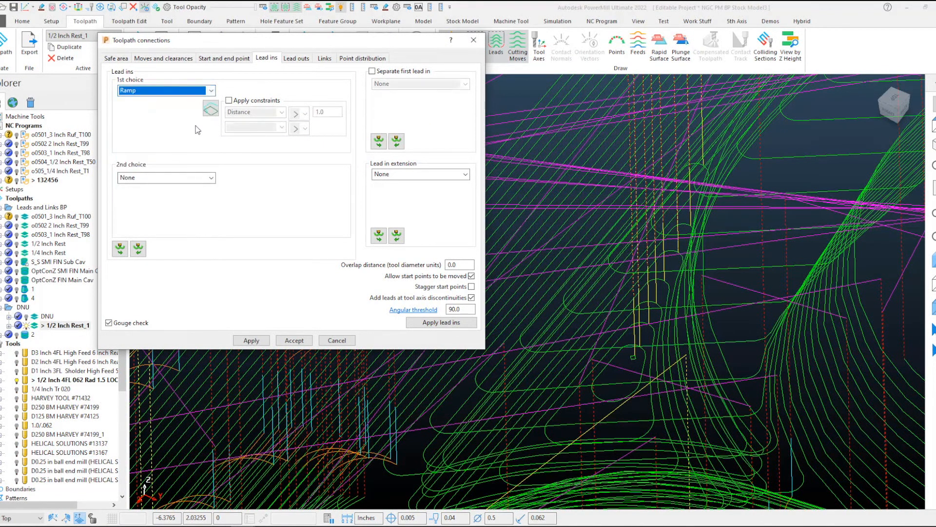
click(210, 107)
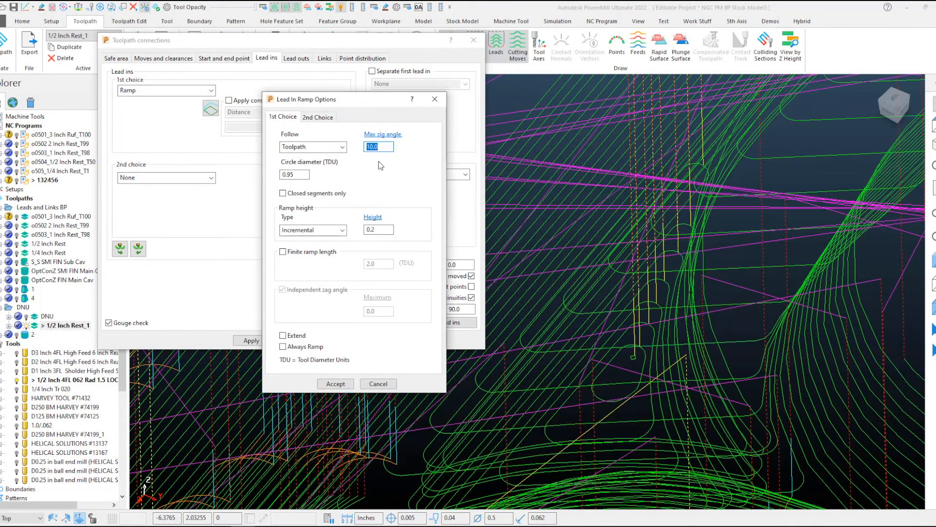
text(2)
click(294, 174)
text(.5)
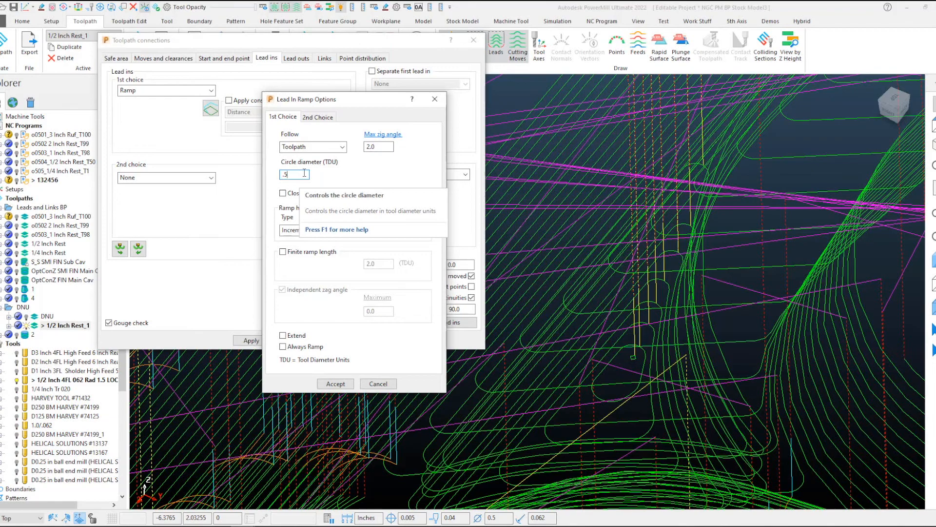
mouse_move(400, 159)
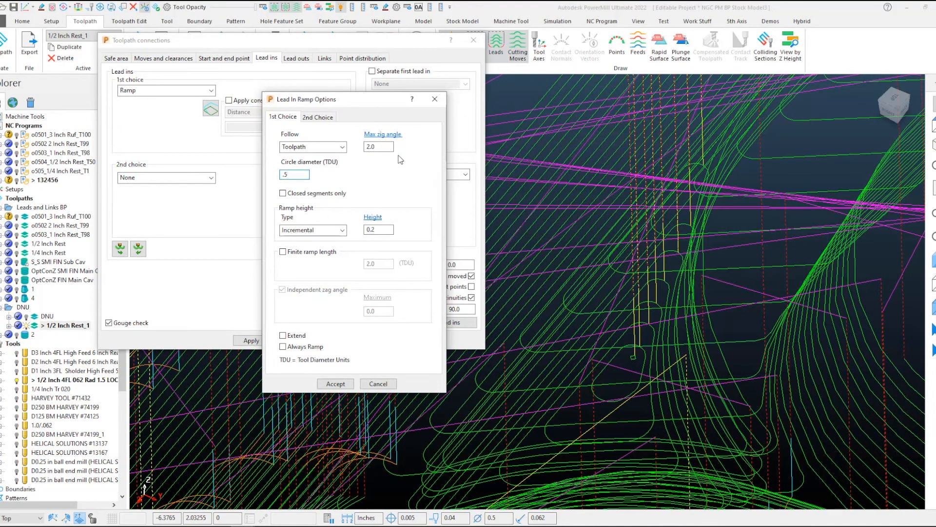
click(378, 230)
text(.05)
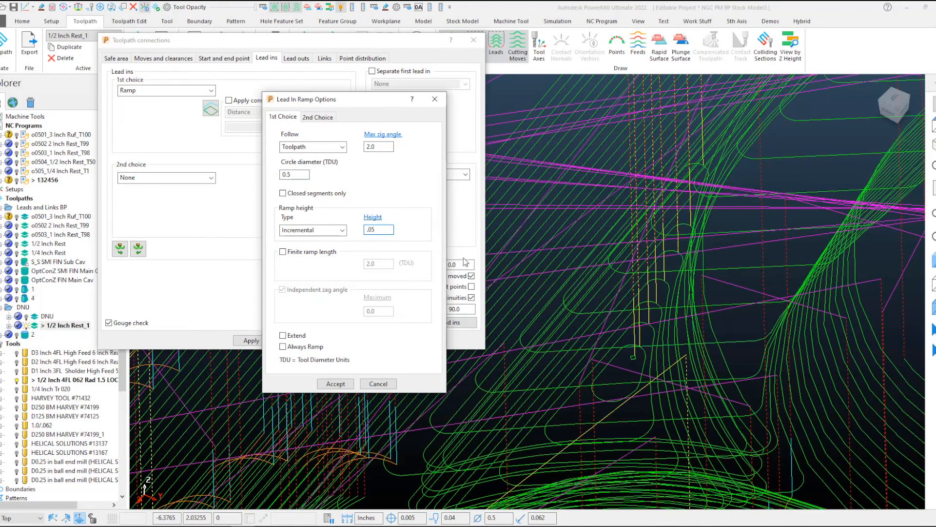
click(283, 346)
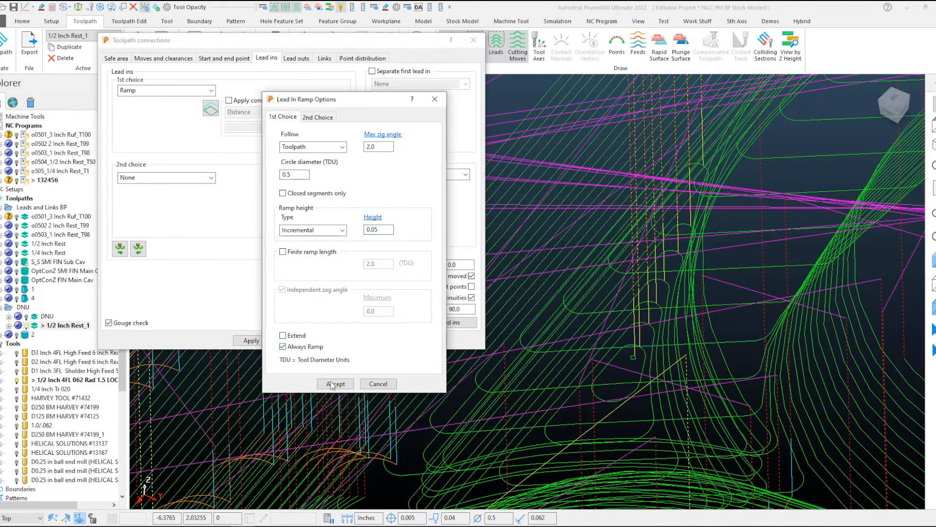
click(335, 383)
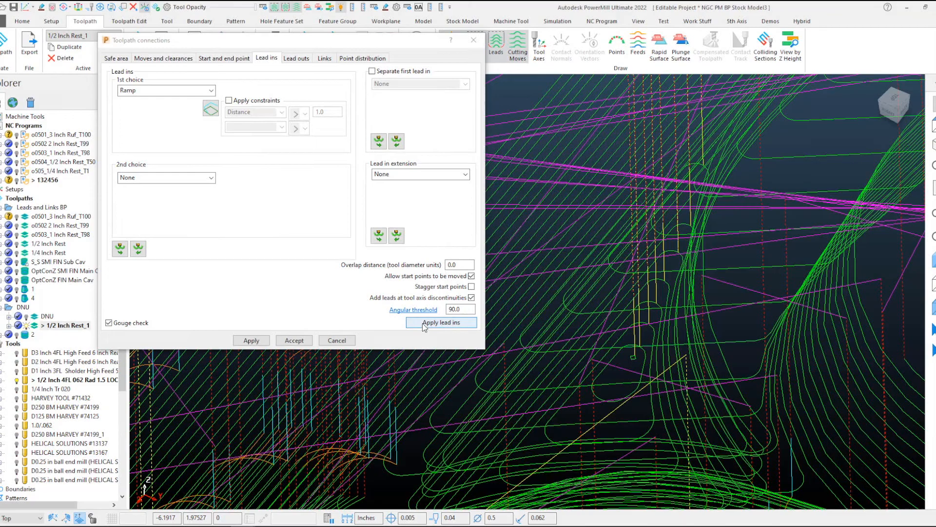
click(441, 323)
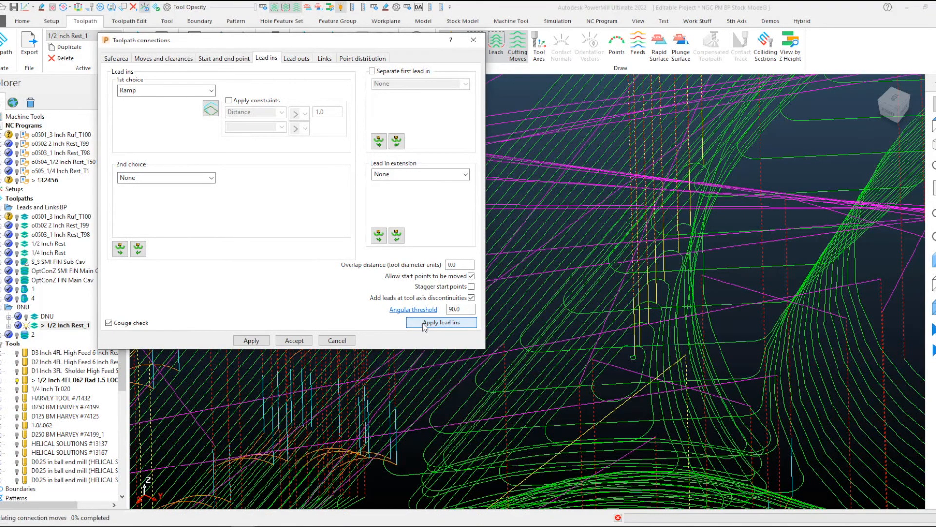
click(441, 322)
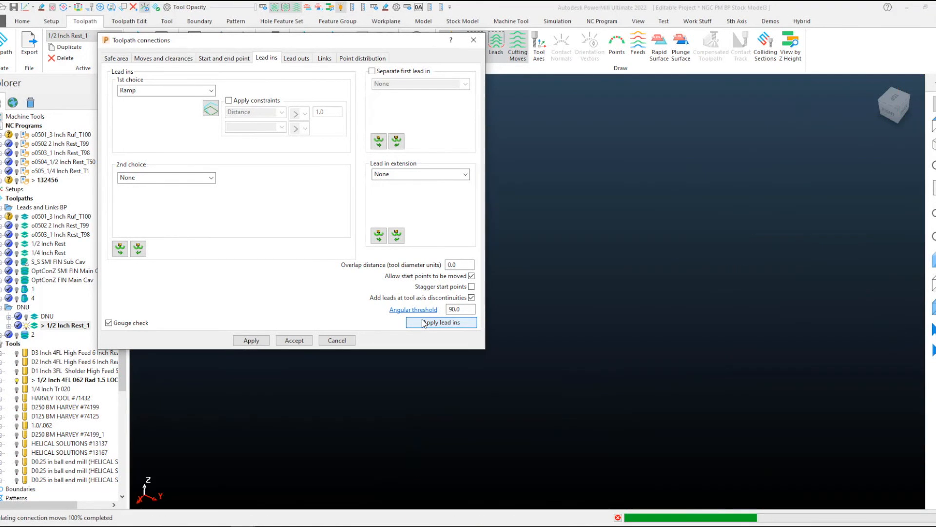
Close Toolpath connections and open the Edit submenu for 1/2 Inch Rest_1
click(441, 322)
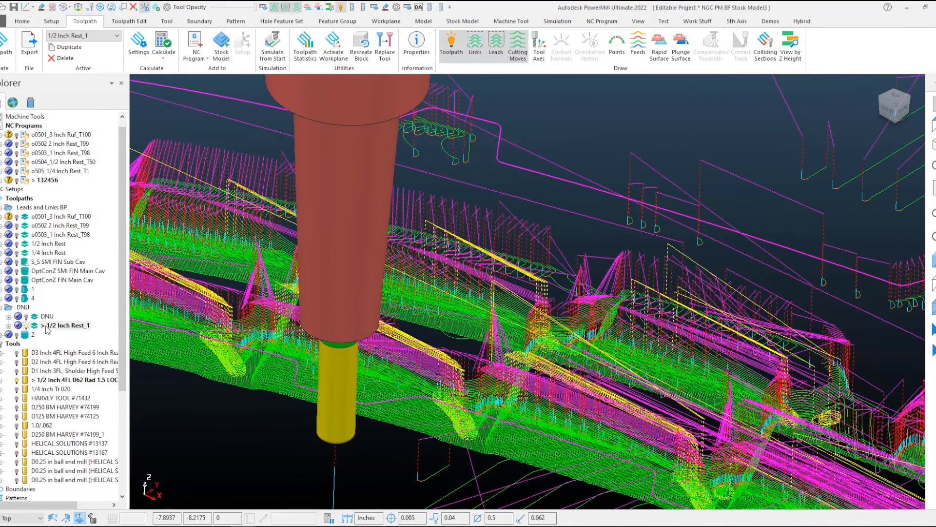
mouse_move(48, 330)
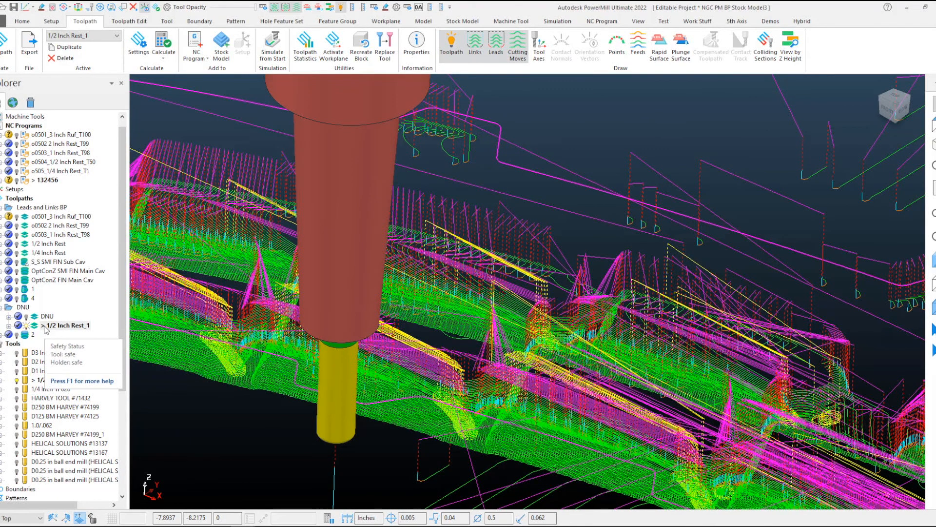
right_click(68, 325)
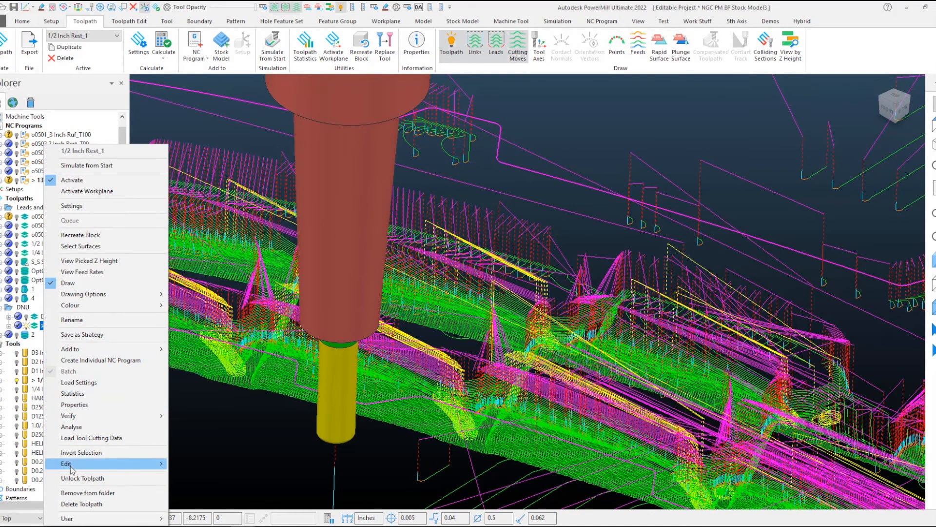
click(65, 464)
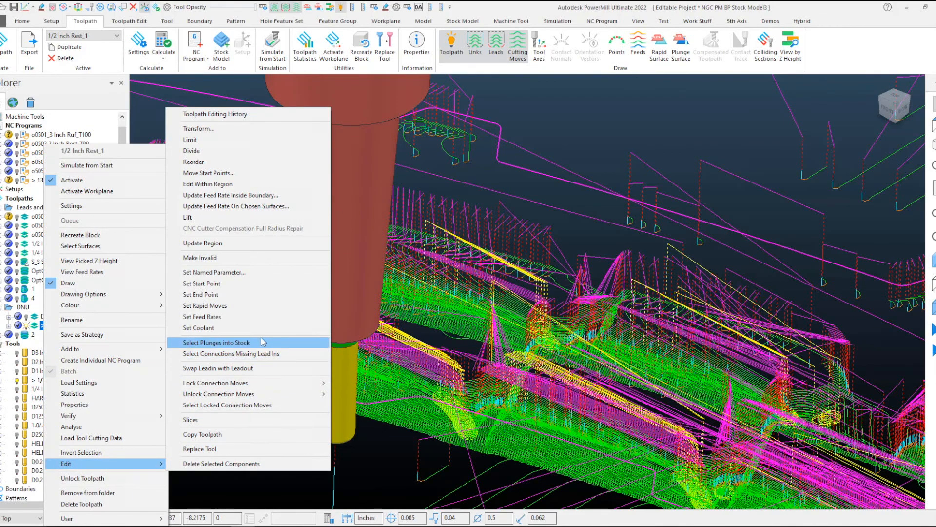
mouse_move(268, 346)
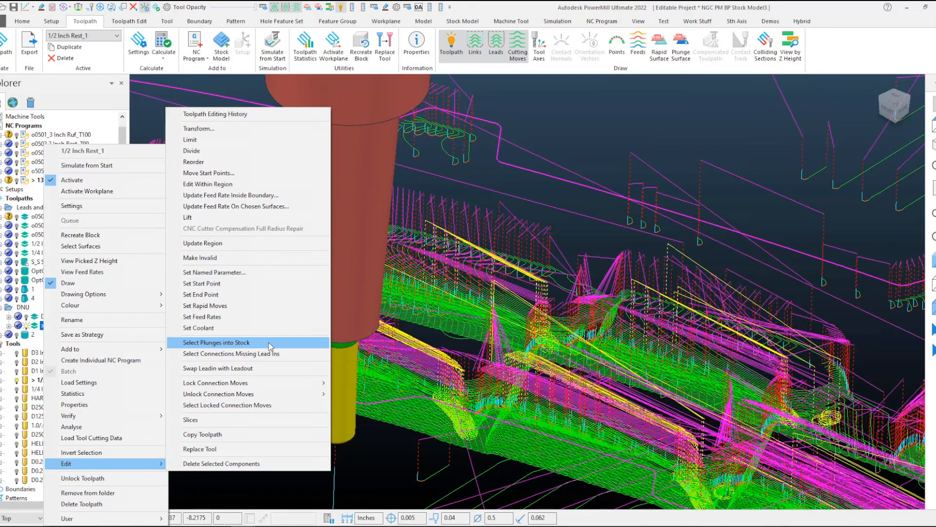
mouse_move(268, 346)
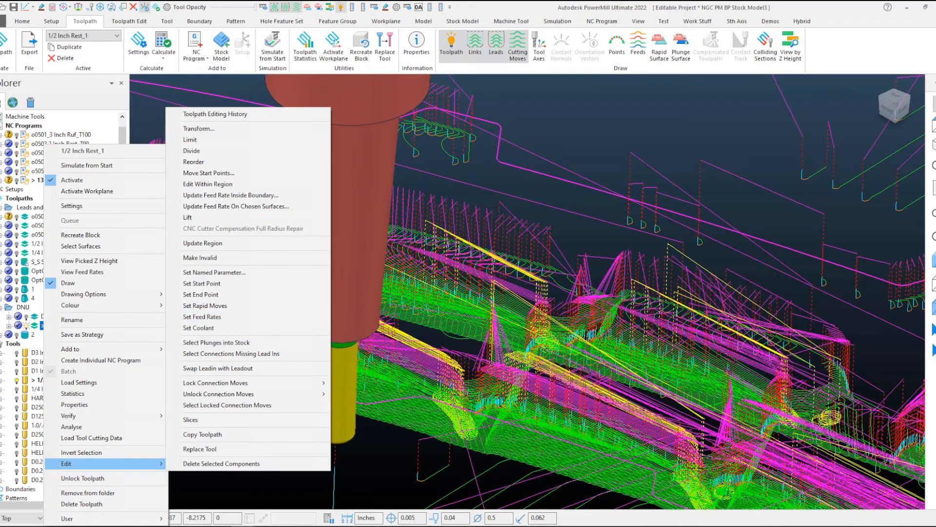